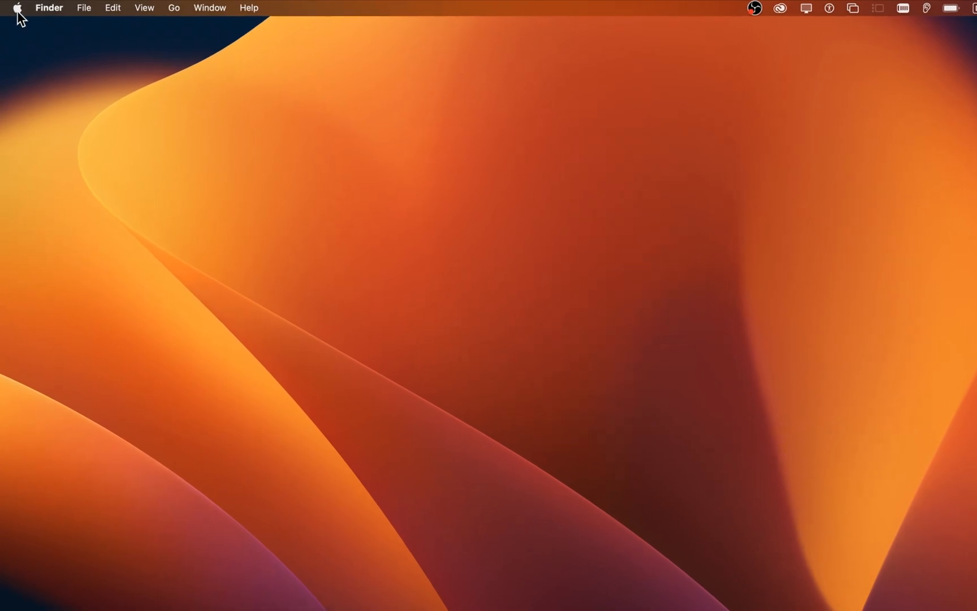
# Launch System Settings from the Apple menu and scroll the sidebar toward Game Center
pyautogui.click(17, 8)
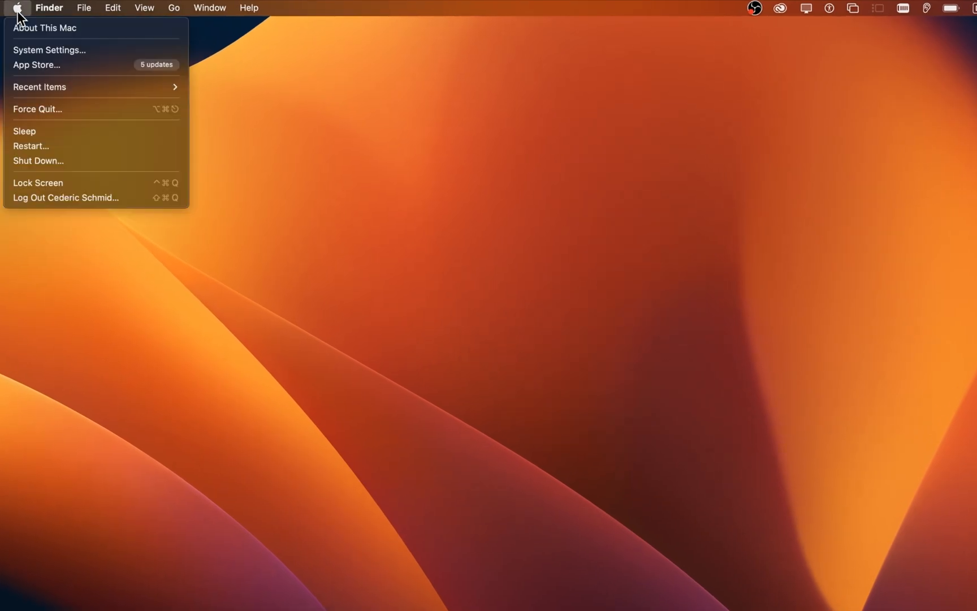
pyautogui.moveTo(95, 50)
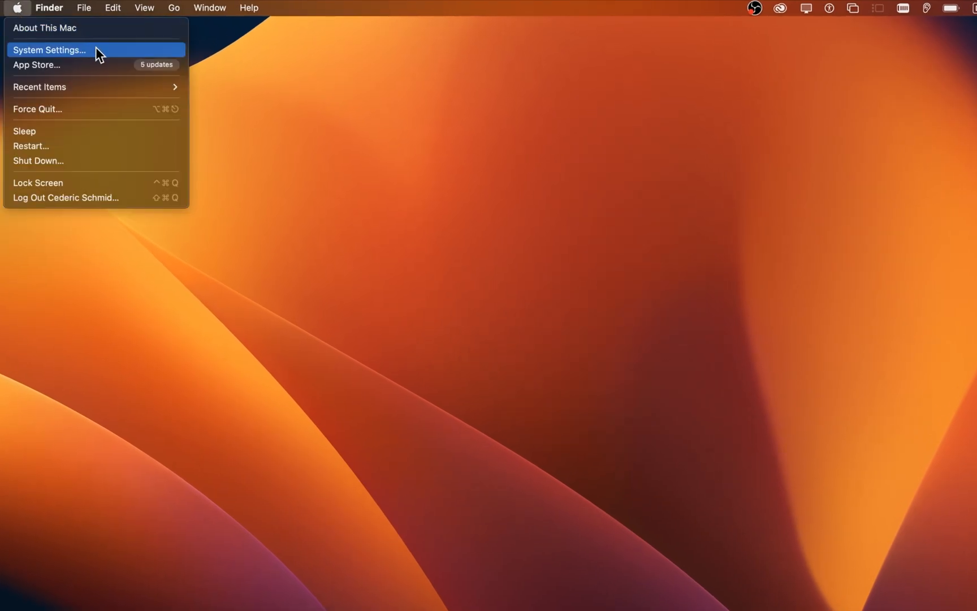
pyautogui.click(50, 50)
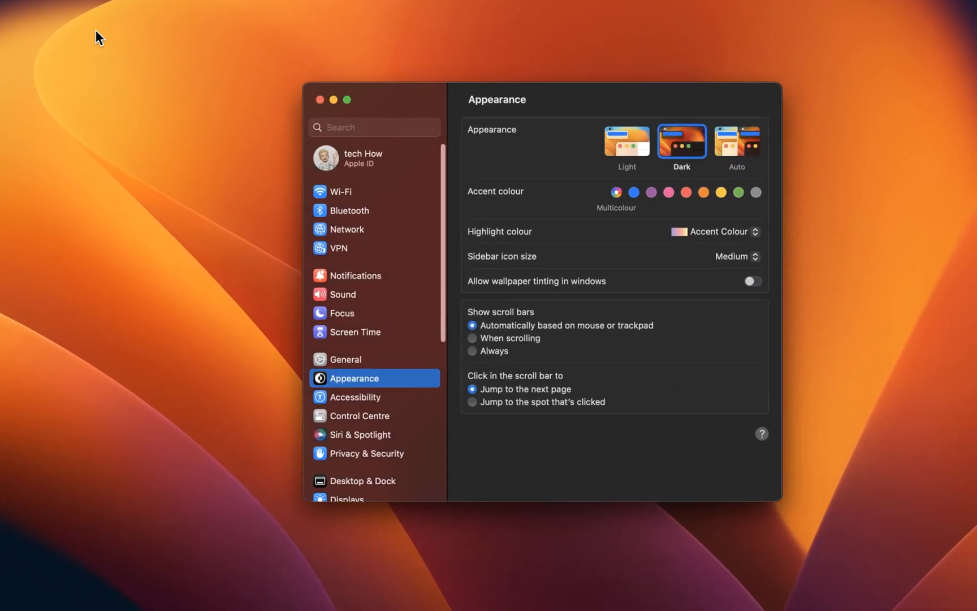
pyautogui.scroll(-3)
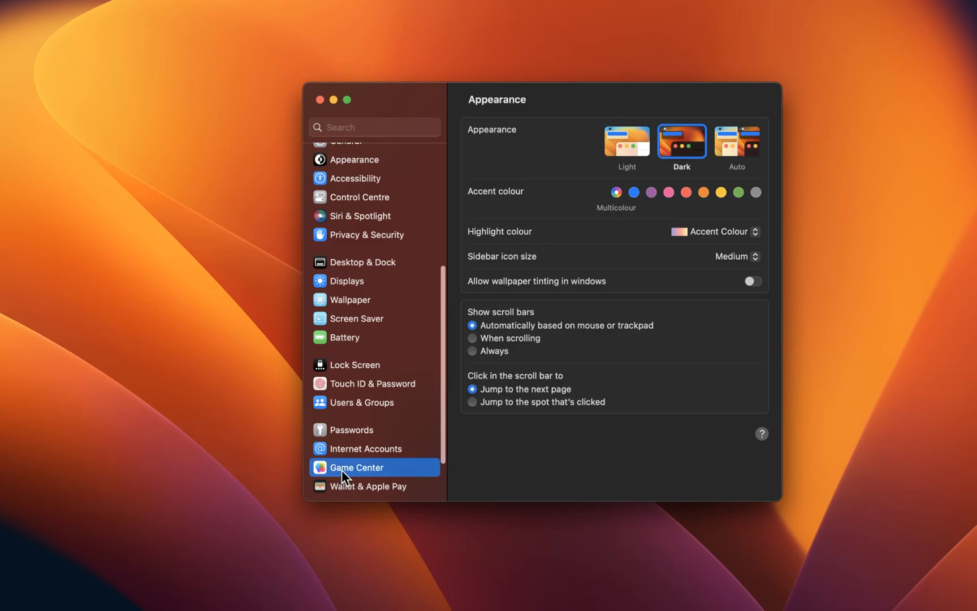
# Show the Game Center page with the signed-in player profile and privacy toggles
pyautogui.click(357, 467)
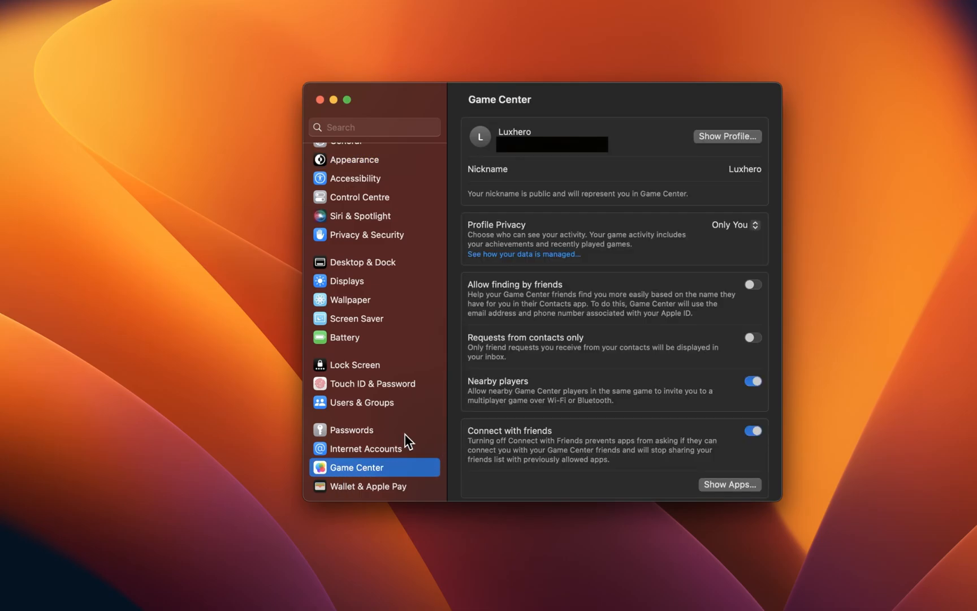
pyautogui.moveTo(455, 302)
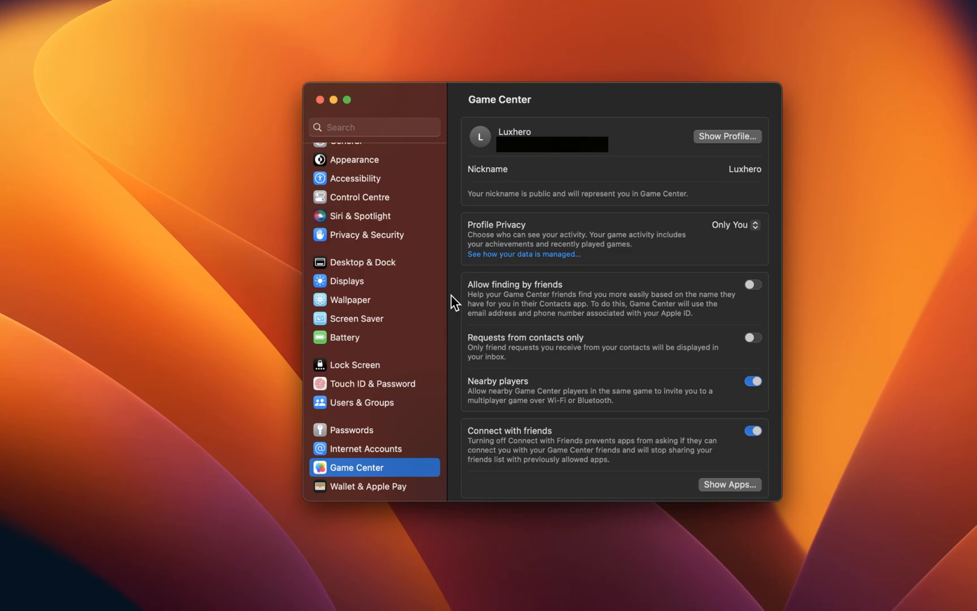
pyautogui.moveTo(746, 173)
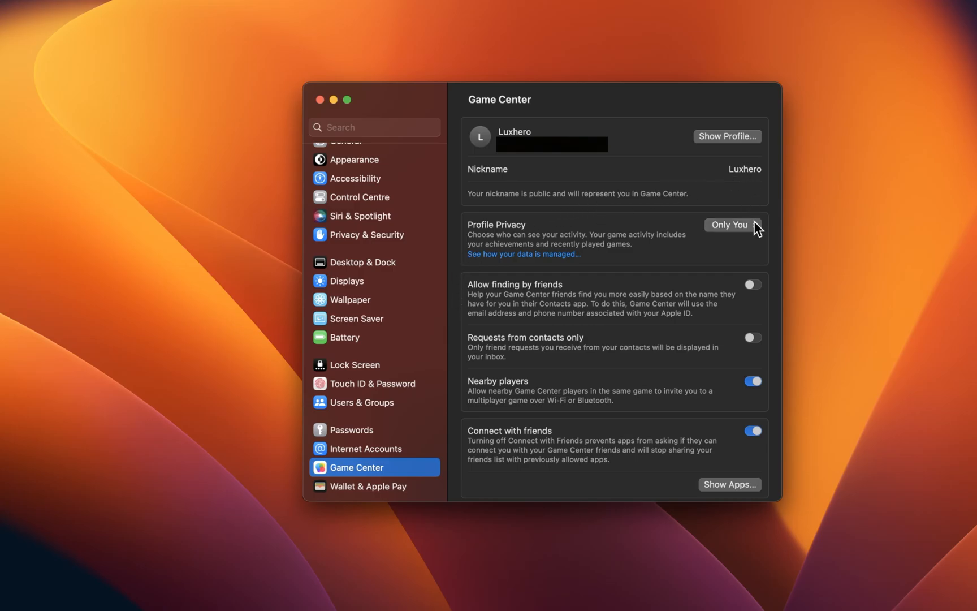
pyautogui.moveTo(760, 340)
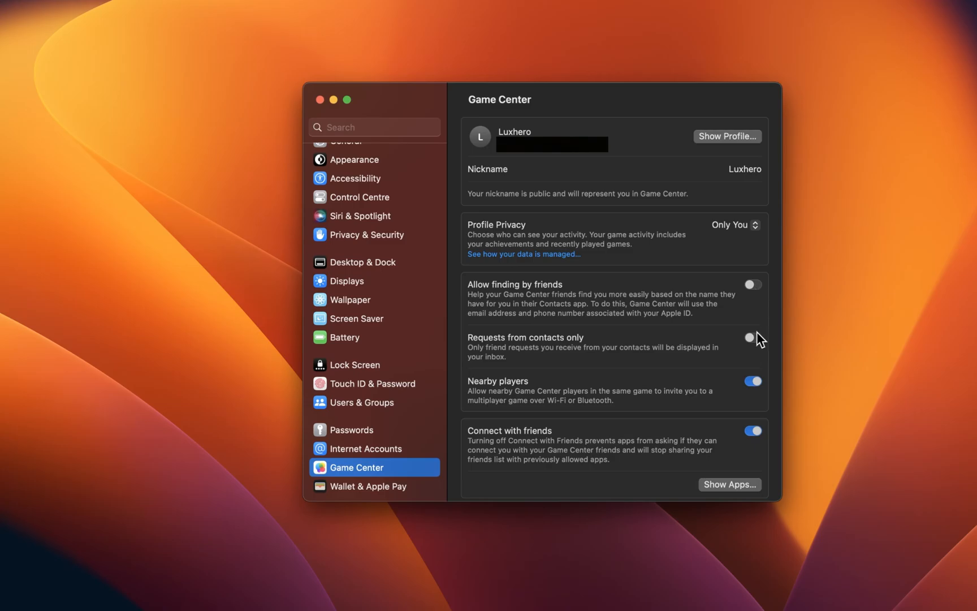
pyautogui.moveTo(760, 344)
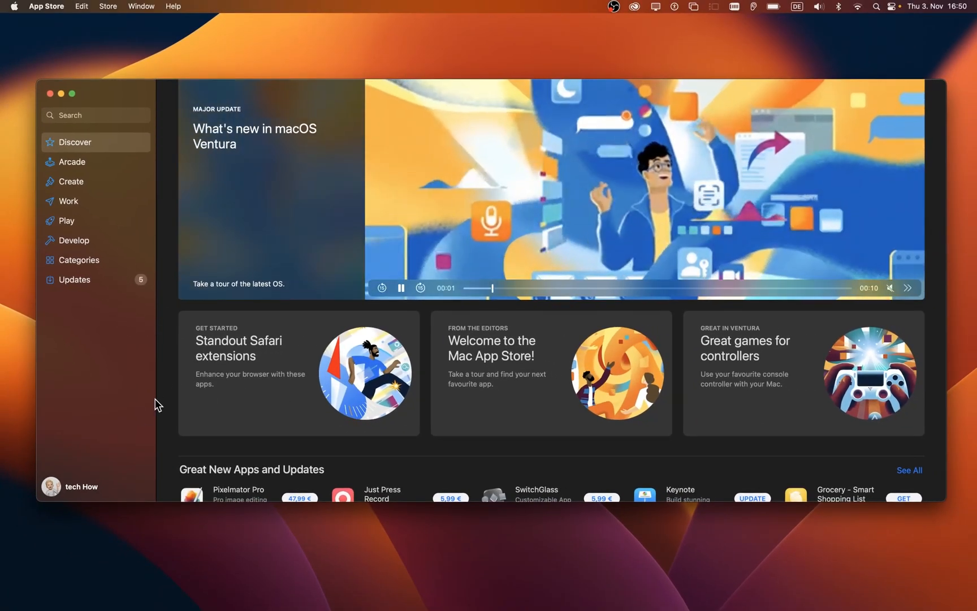
# Show the App Store Account page listing purchased apps
pyautogui.click(81, 486)
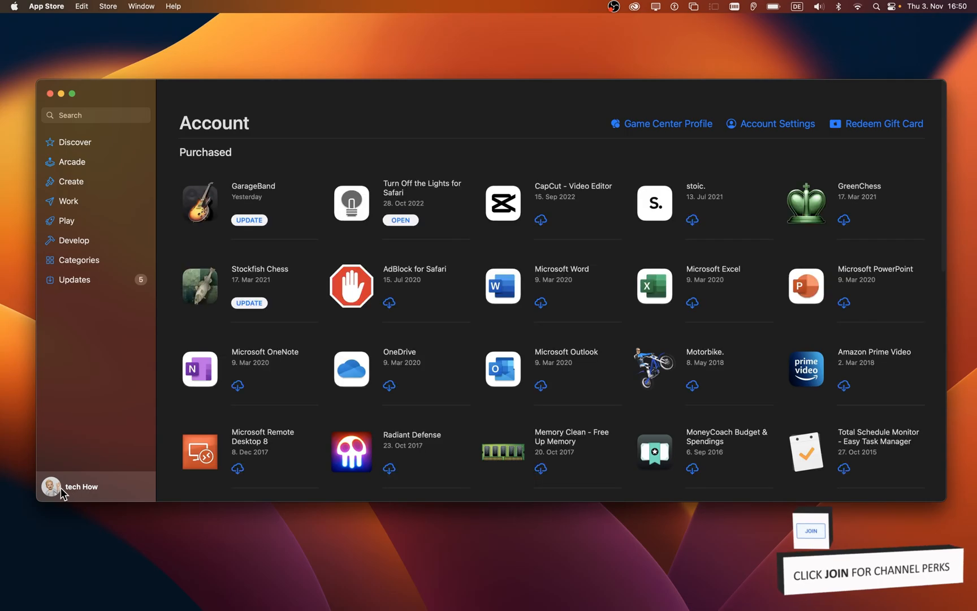
pyautogui.moveTo(672, 126)
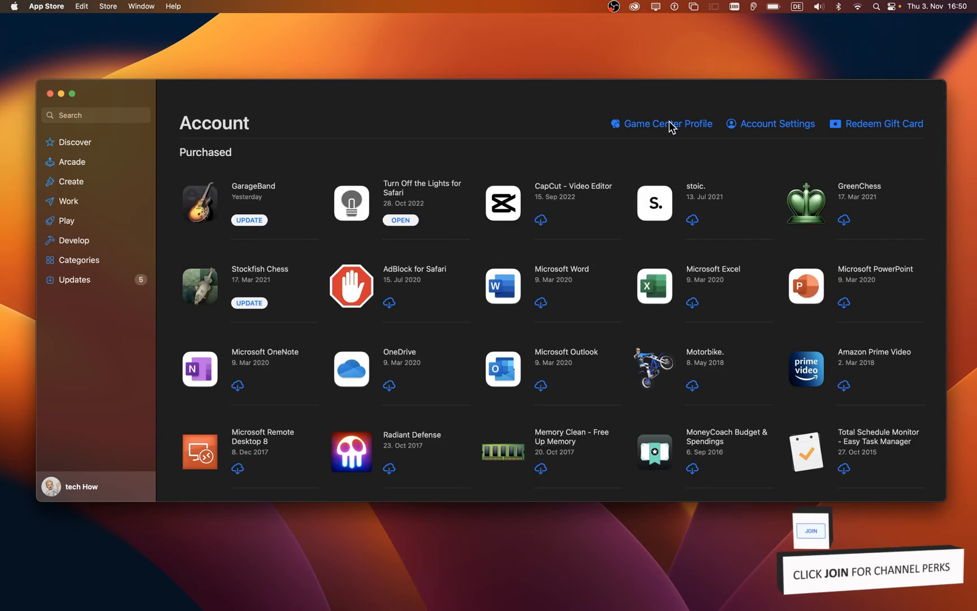
# View the Game Center profile with achievements and friends, then quit the App Store
pyautogui.click(667, 123)
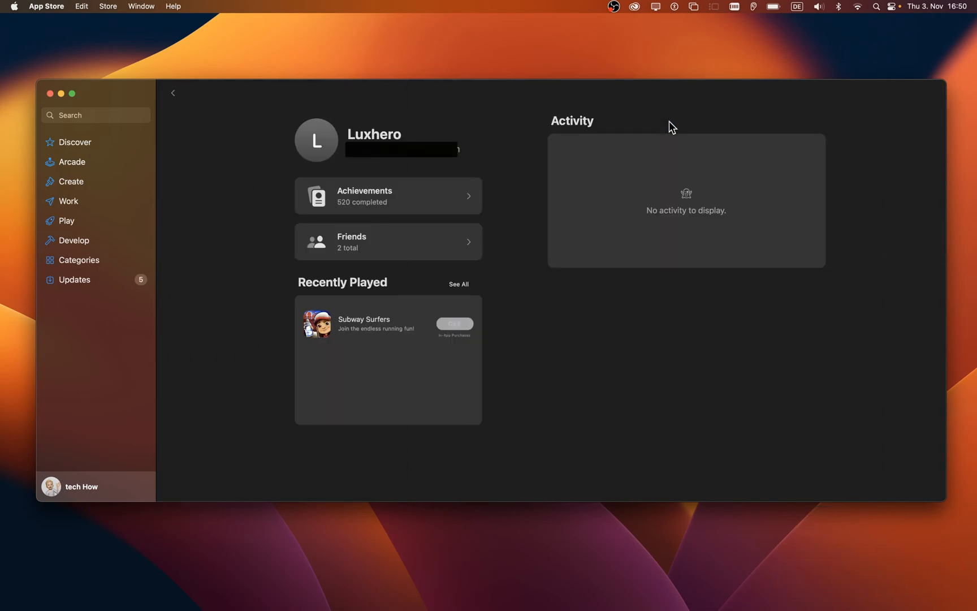
pyautogui.moveTo(277, 233)
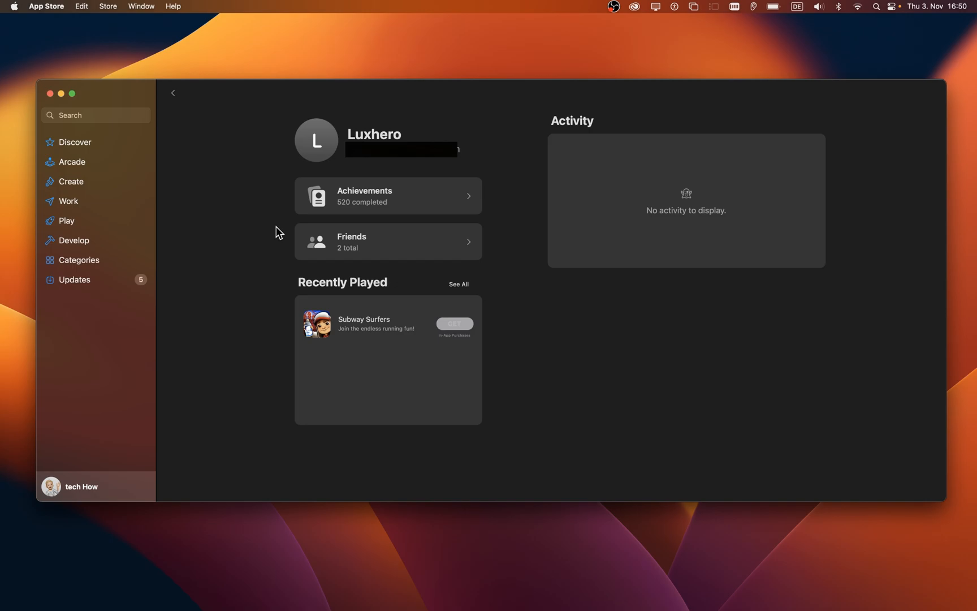
pyautogui.moveTo(248, 207)
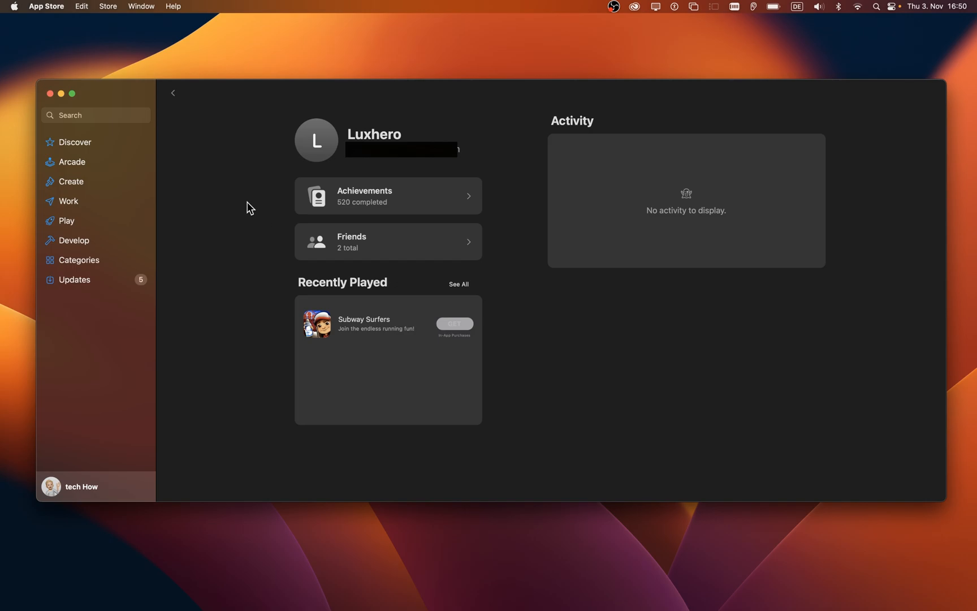
pyautogui.click(51, 94)
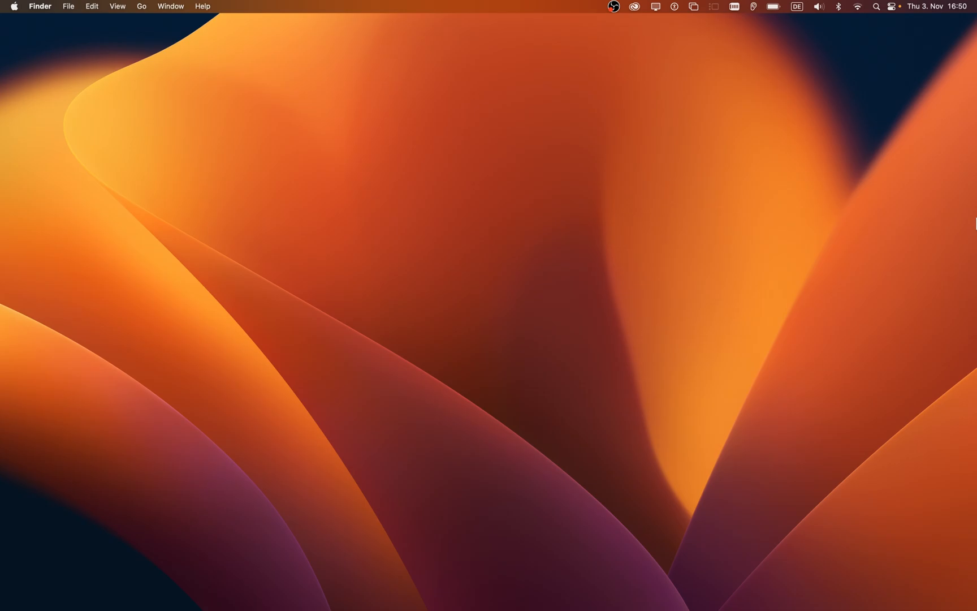